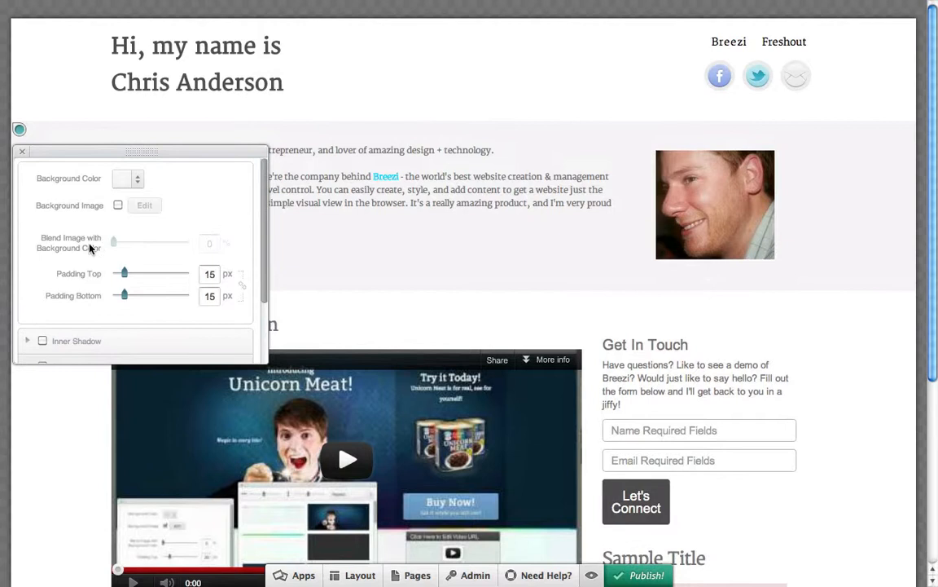
Enable a background image for the intro and choose a grey texture from the gallery.
click(117, 205)
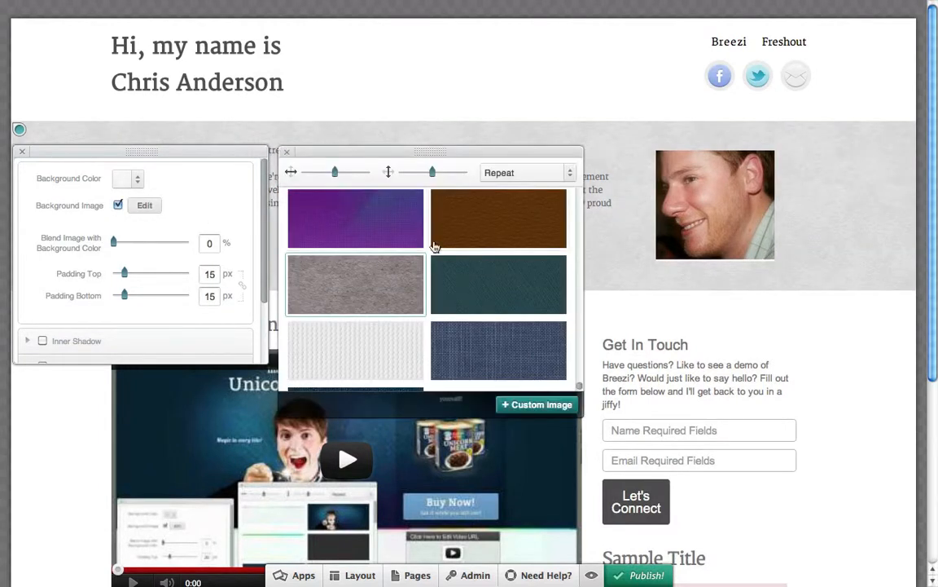
scroll(down, 3)
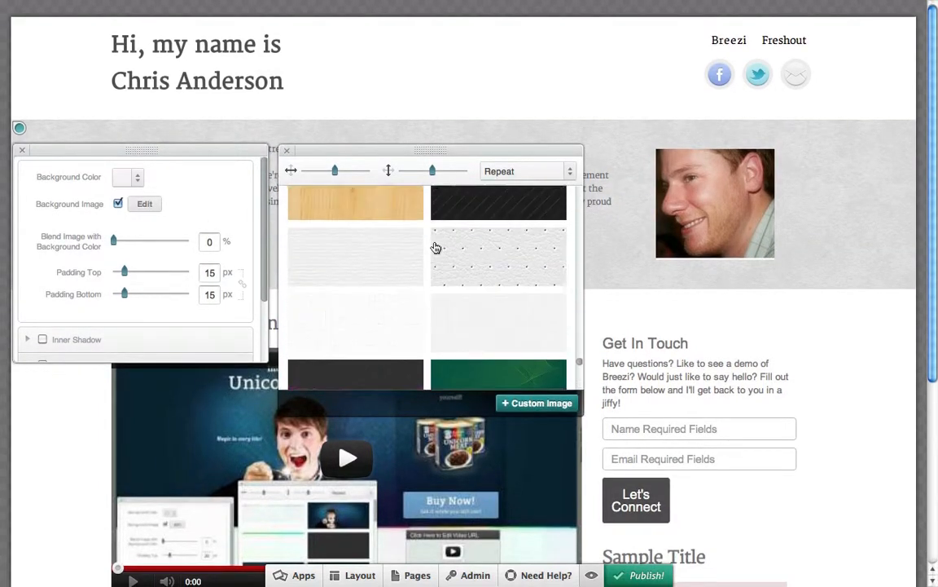
scroll(down, 3)
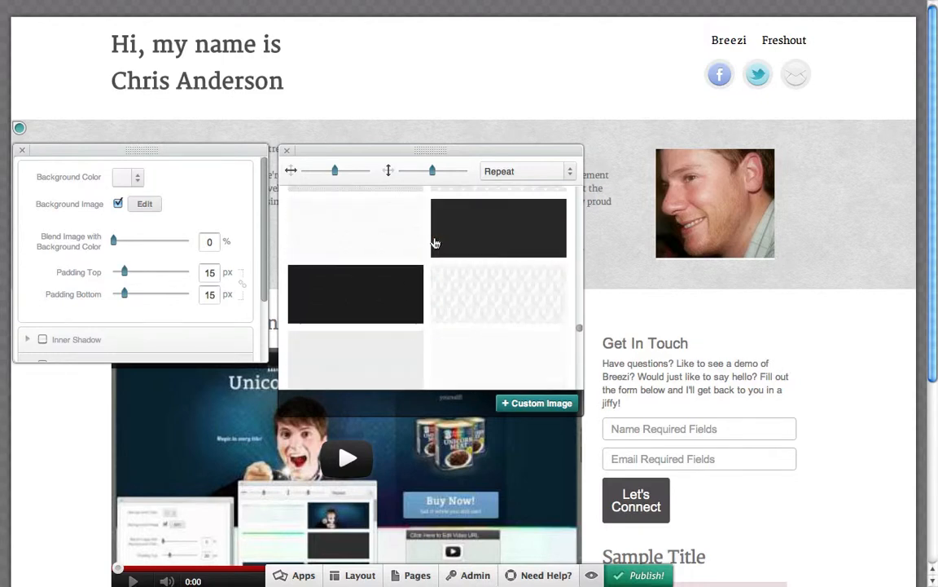
scroll(down, 3)
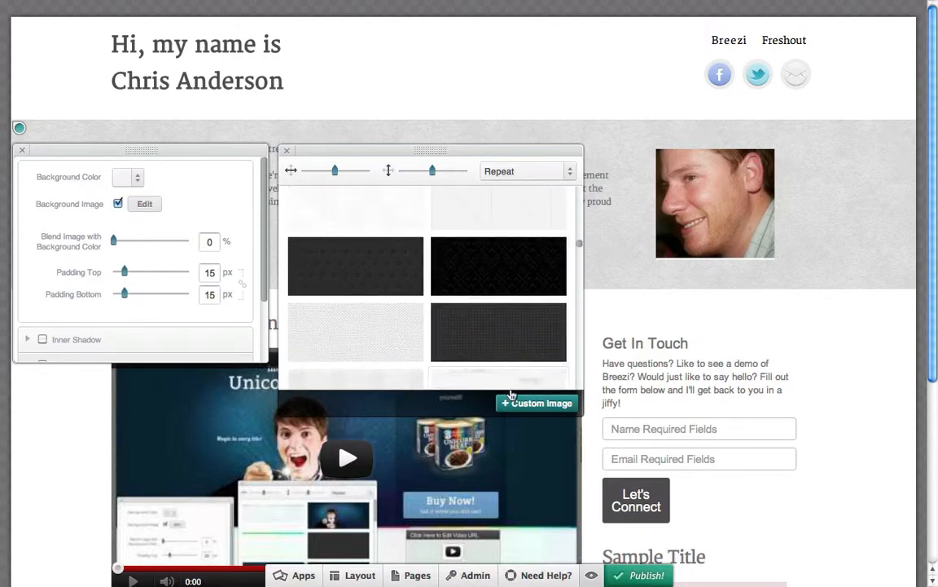
click(528, 171)
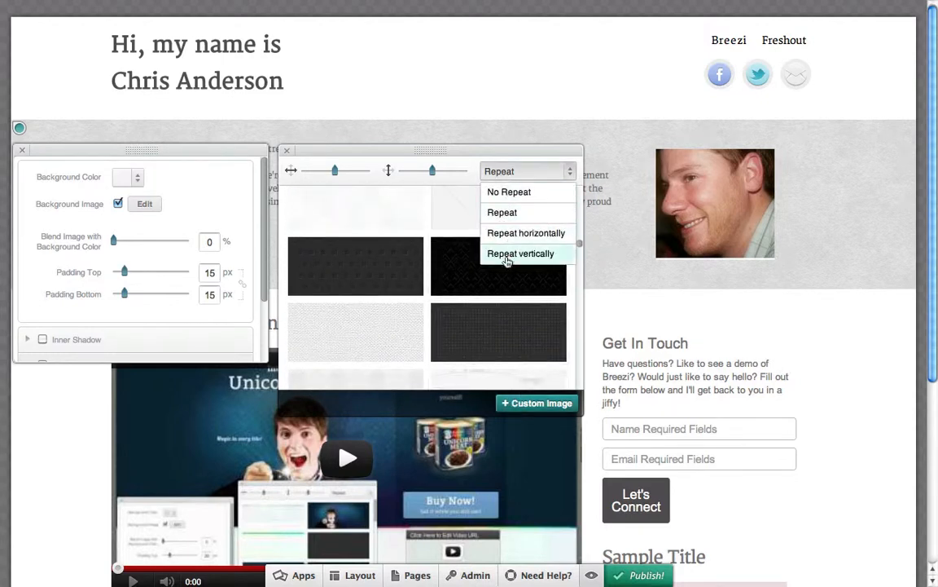
Set the texture to repeat, then style the intro text in Droid Sans 18 with looser line height.
click(522, 254)
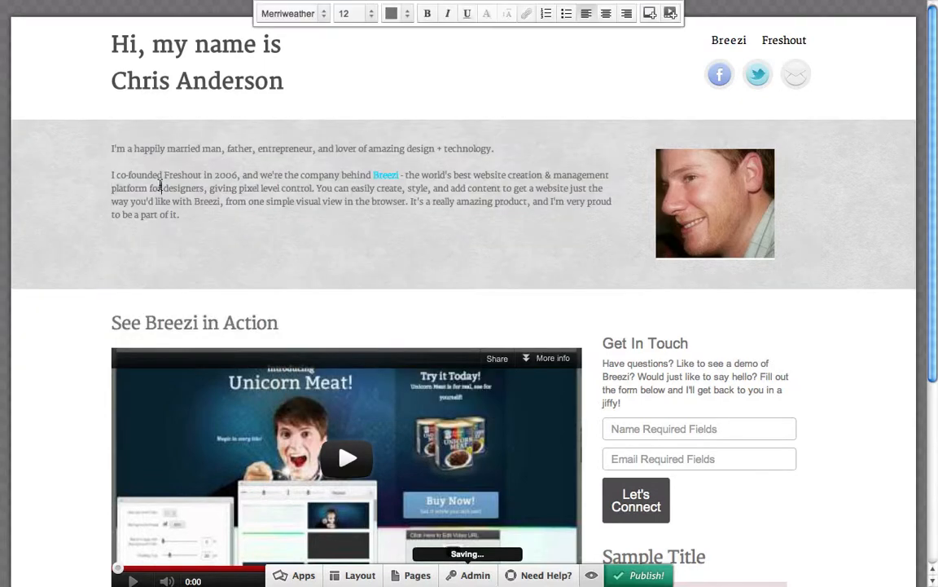
click(292, 13)
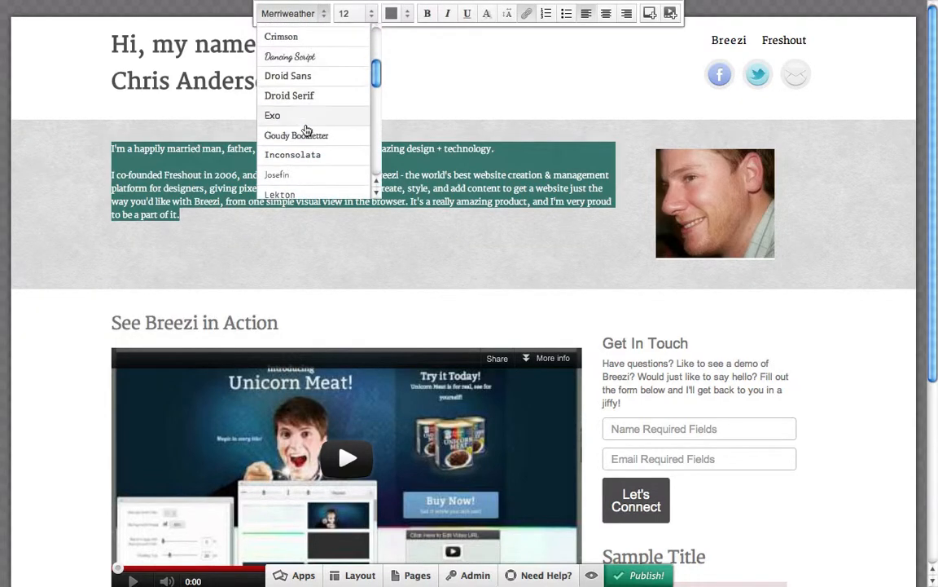
click(287, 75)
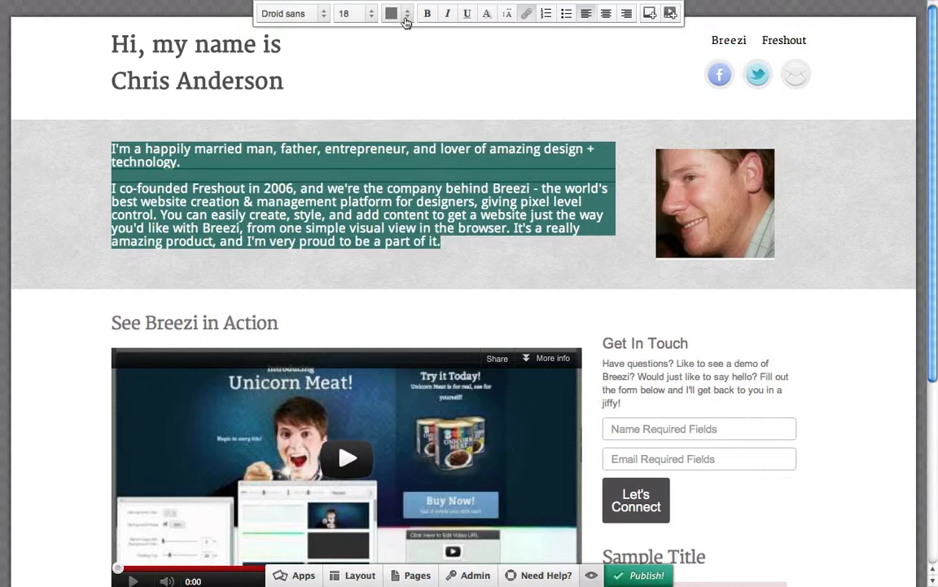
click(391, 13)
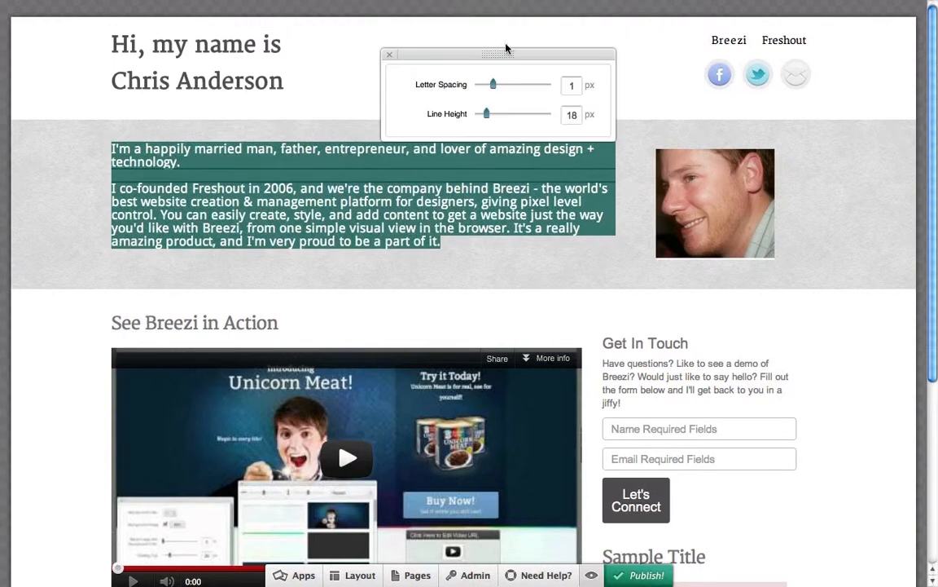
drag(486, 114, 490, 114)
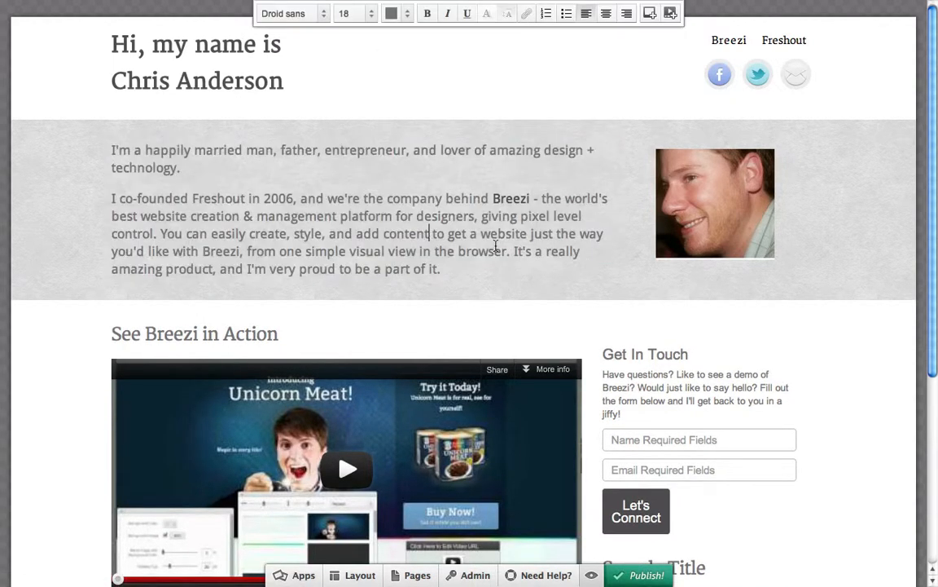
Widen the Let's Connect button's side padding and set the Get In Touch blurb to 16 px line height.
click(714, 202)
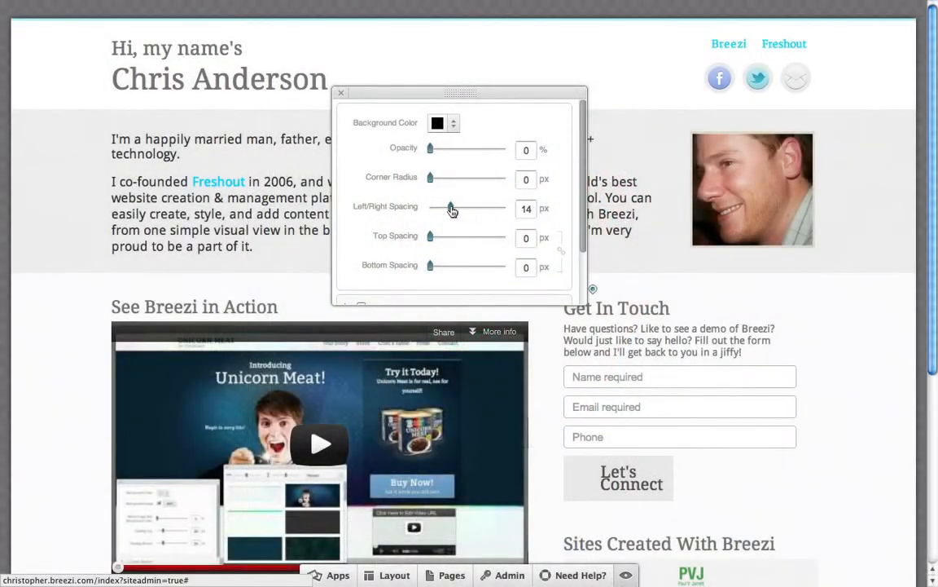
drag(449, 205, 443, 205)
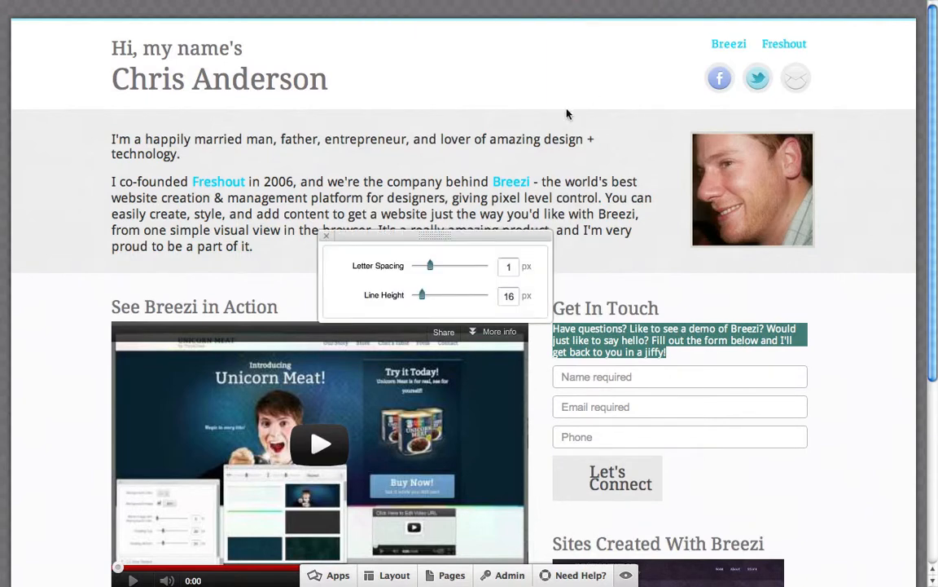
drag(420, 295, 427, 295)
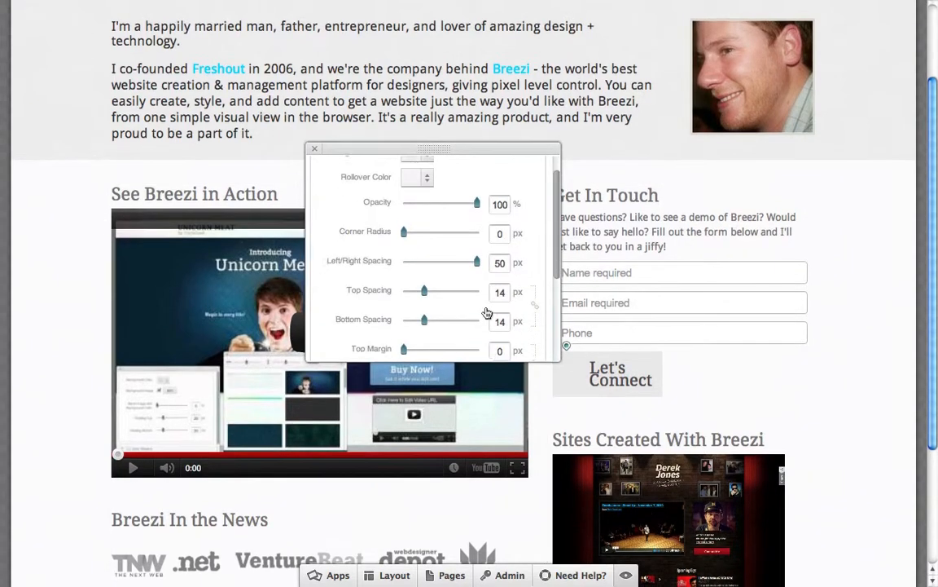
Give the Let's Connect button more vertical padding, 71% width and a cyan background.
scroll(down, 3)
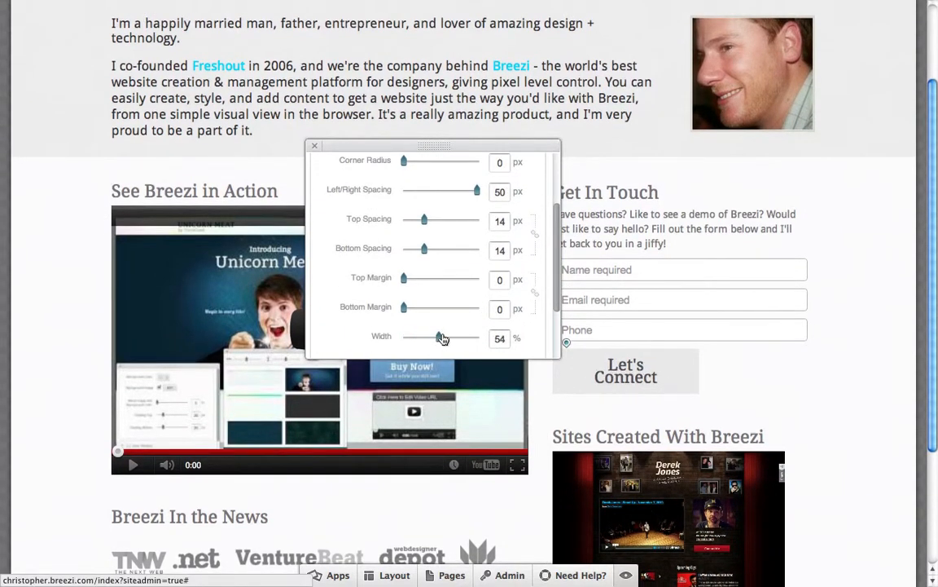
scroll(up, 3)
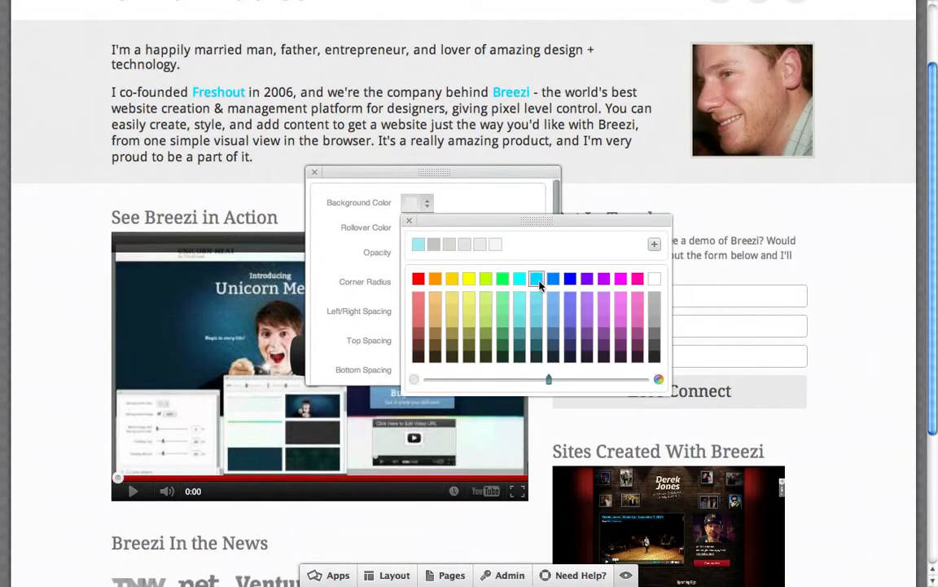
click(536, 278)
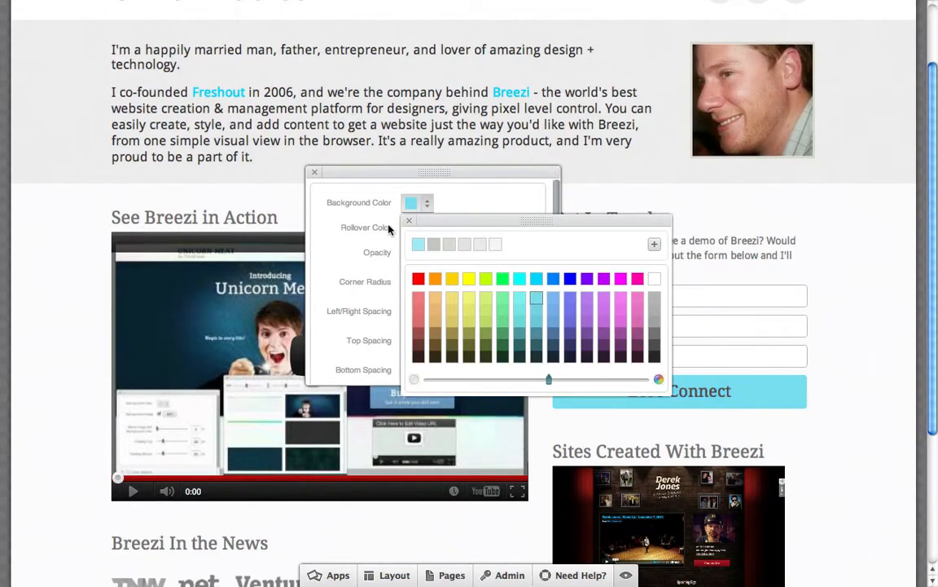
click(409, 222)
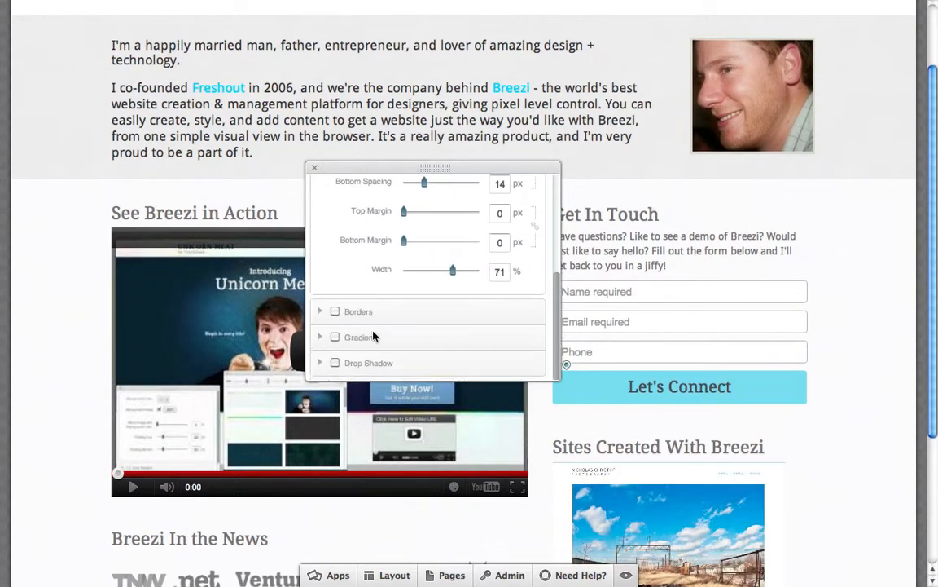
Add a cyan top border to the button and save the page.
click(336, 311)
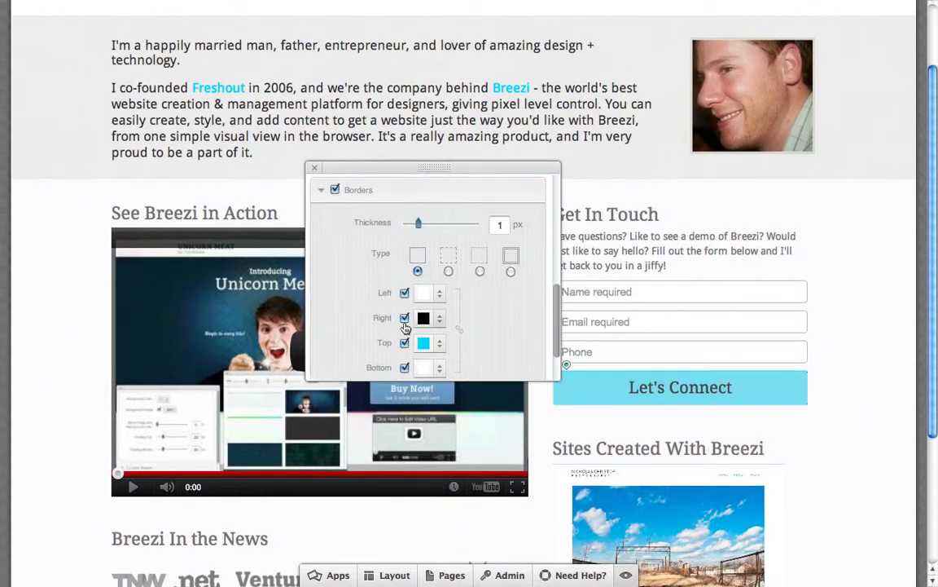
click(423, 342)
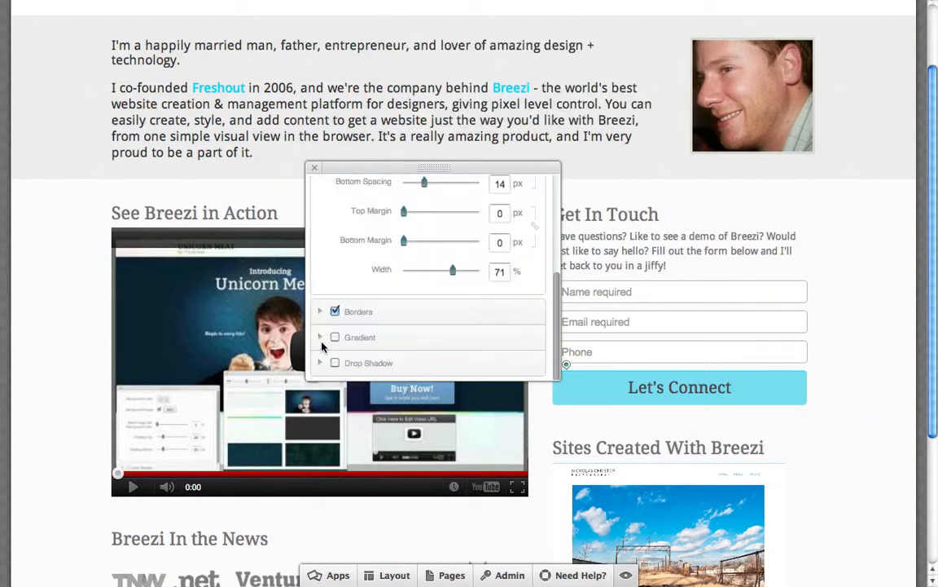
click(315, 166)
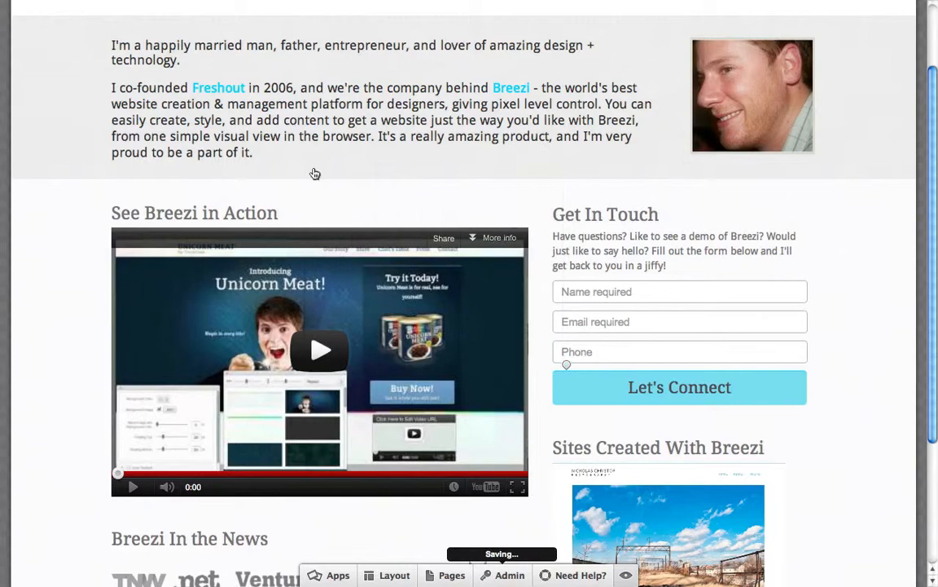